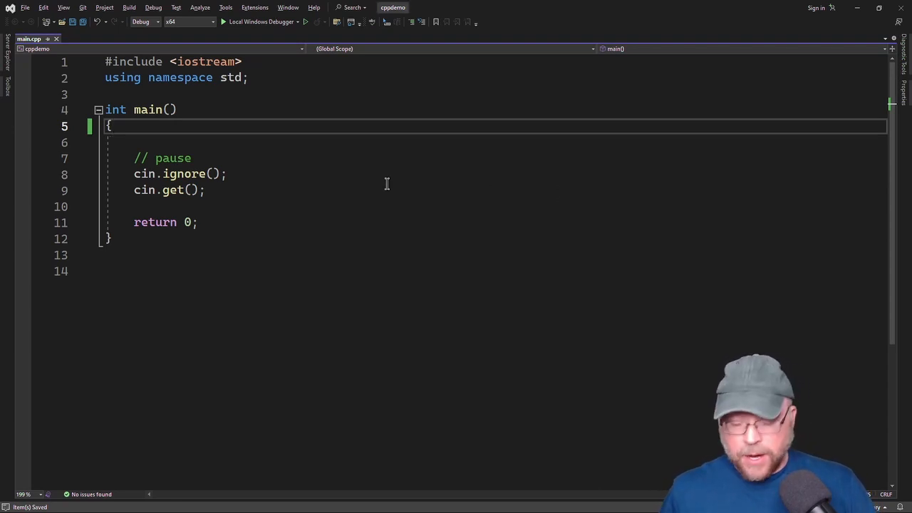
Declare 'char id;' with a comment saying it stores a single character.
{"action": "type", "text": "char id;"}
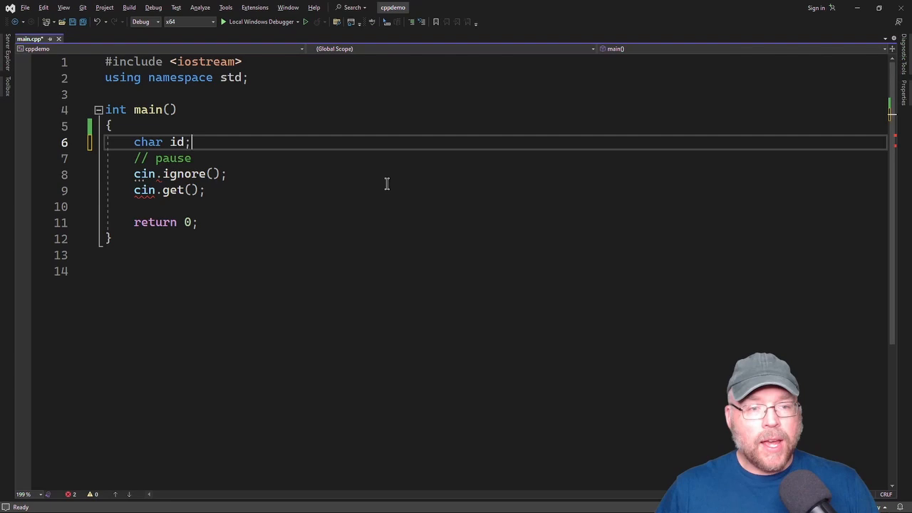
{"action": "key", "text": "Enter"}
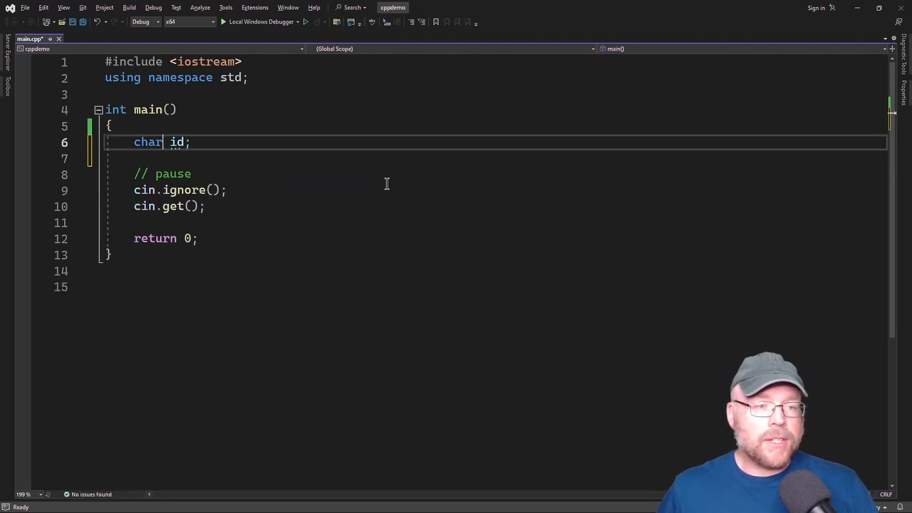
{"action": "type", "text": "// 1-byte. desi"}
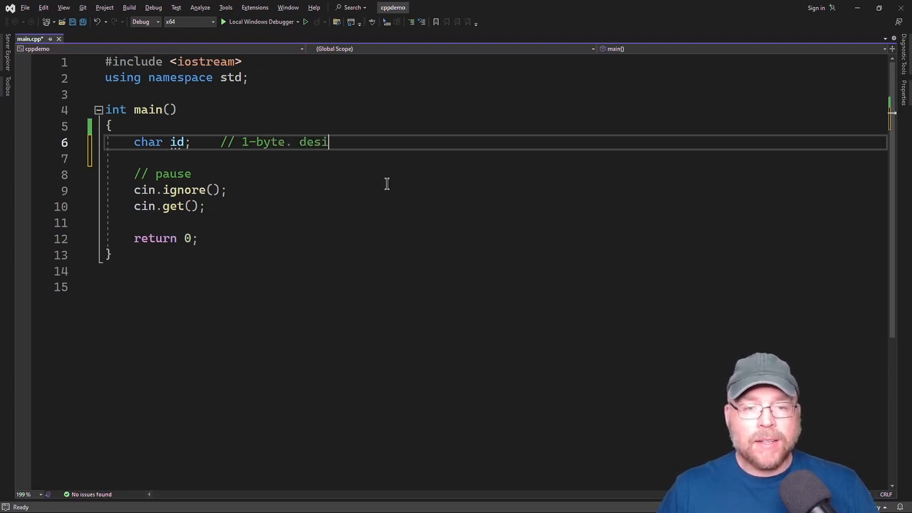
{"action": "type", "text": "gned to stor"}
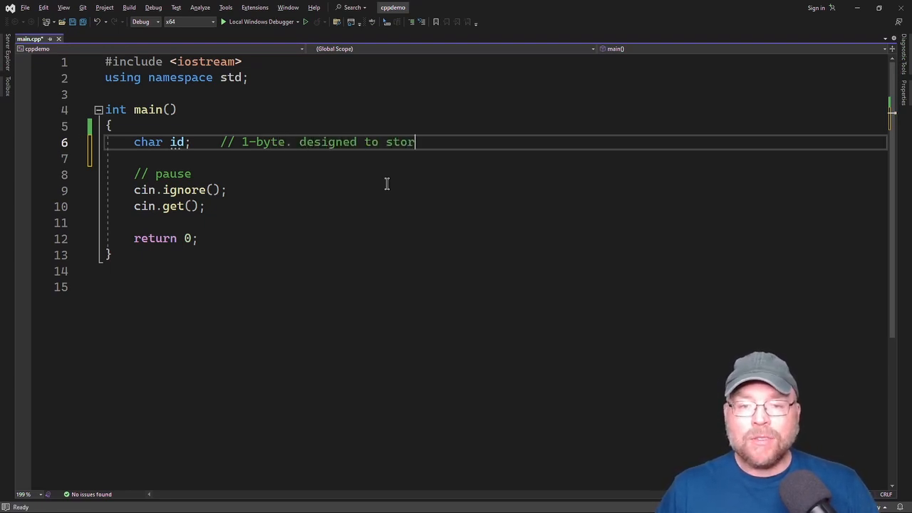
{"action": "type", "text": "e a single character"}
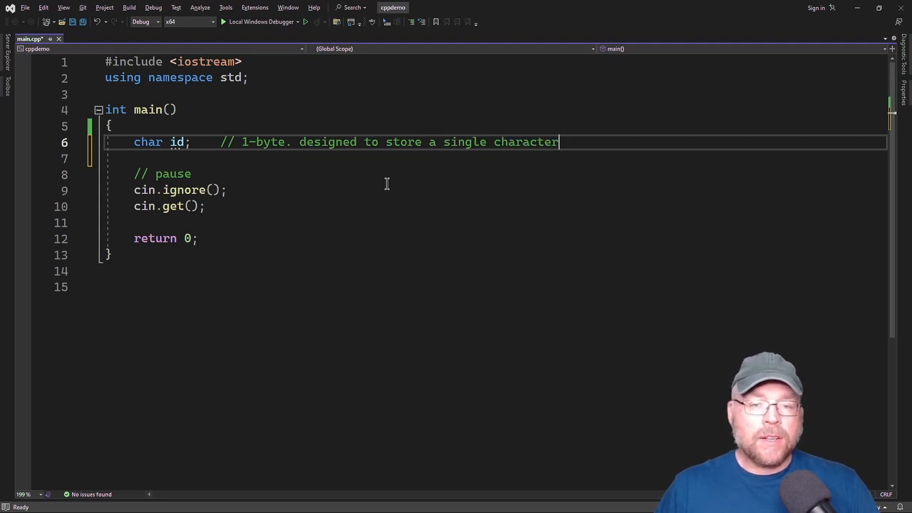
Assign id = 'B'; with a comment about the char literal 'B'.
{"action": "type", "text": "id"}
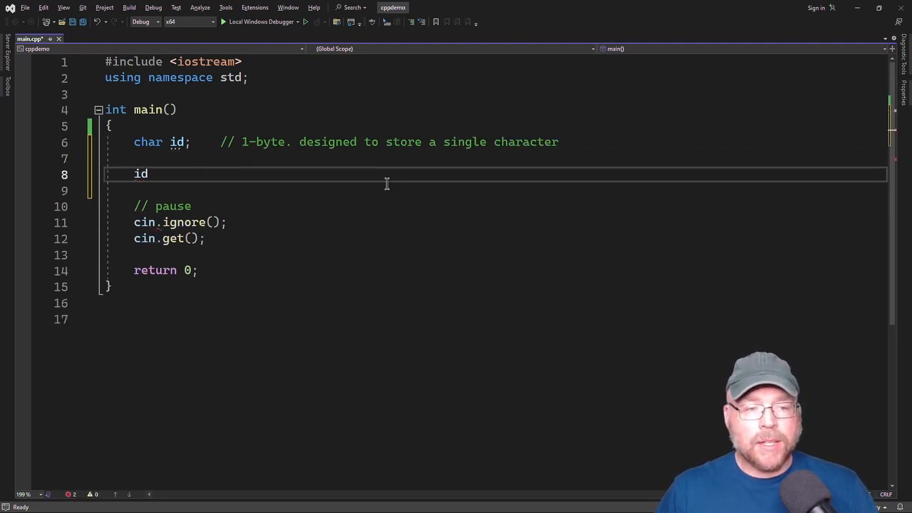
{"action": "type", "text": "= 'B'"}
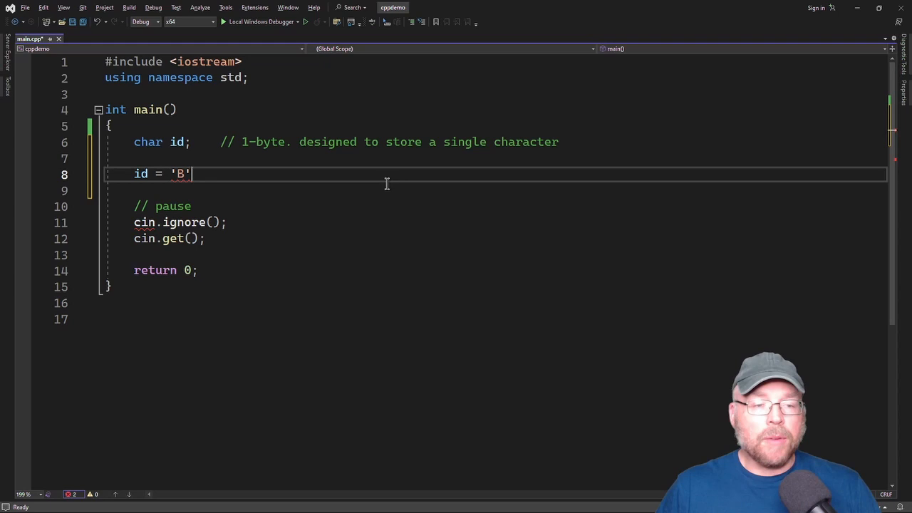
{"action": "type", "text": ";"}
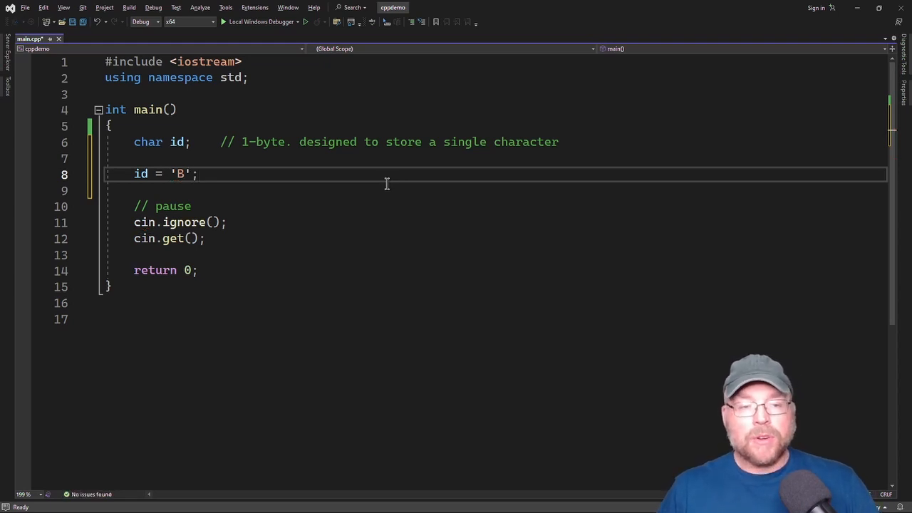
{"action": "type", "text": "// char"}
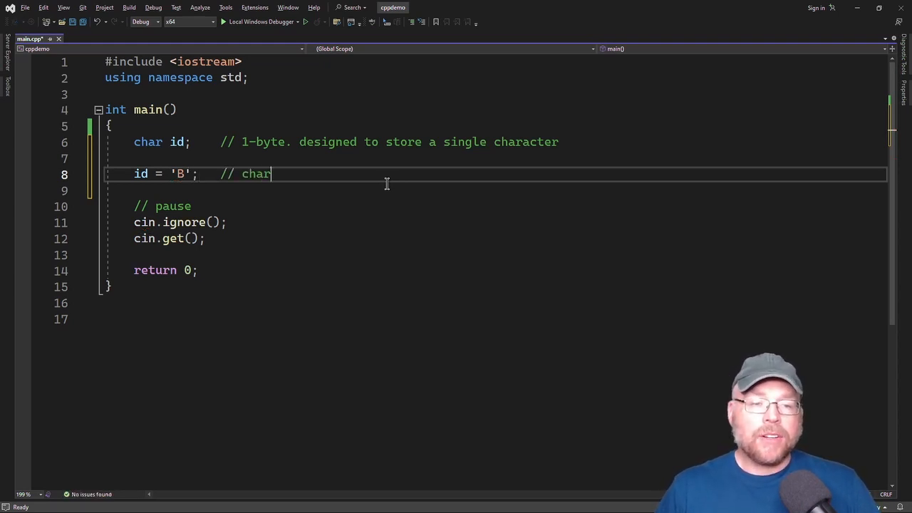
{"action": "type", "text": "literal 'B' to"}
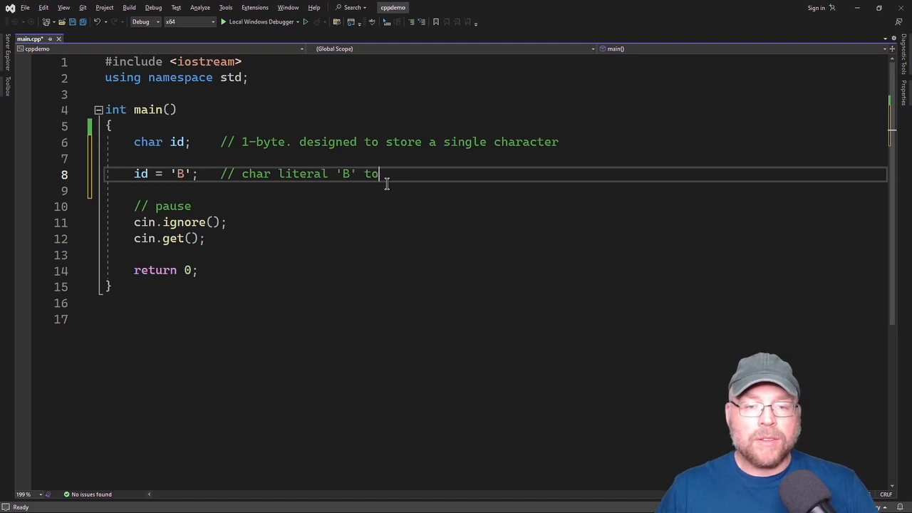
{"action": "type", "text": "the char variabl"}
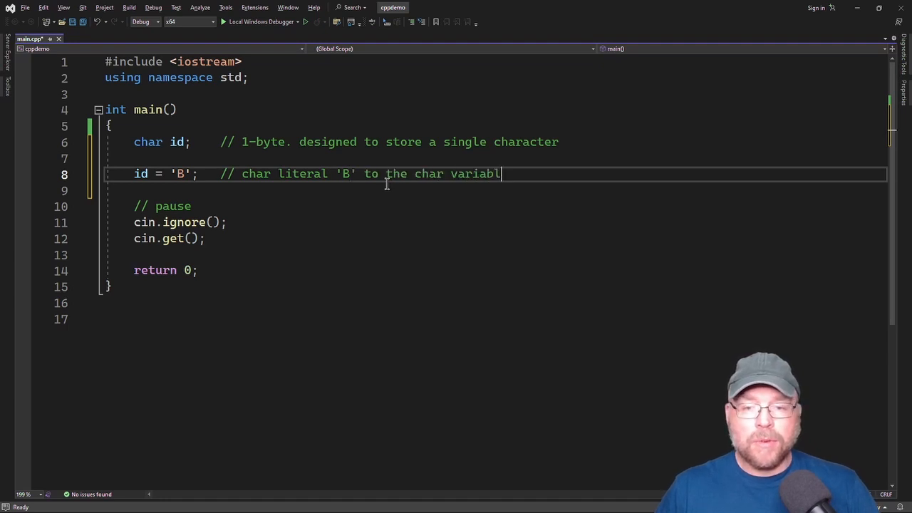
{"action": "key", "text": "Enter"}
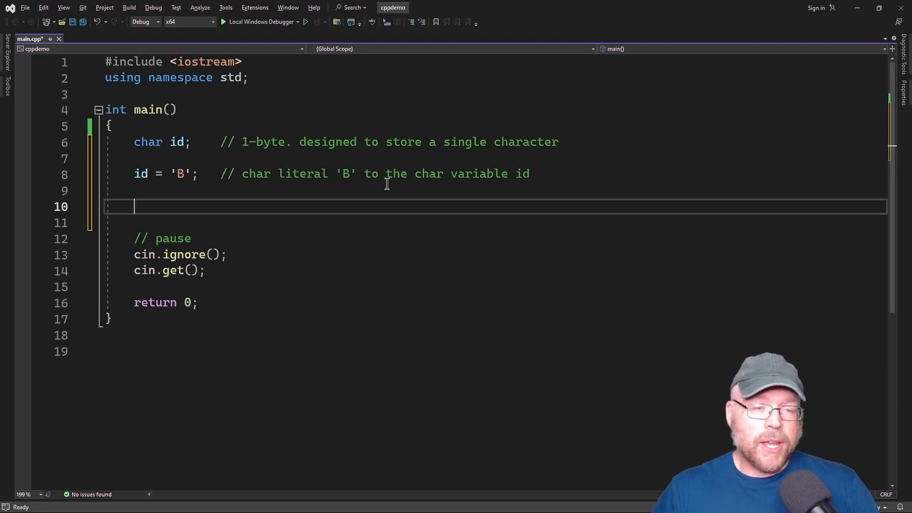
Declare char grade set to 'C' and punc set to '.'.
{"action": "type", "text": "char"}
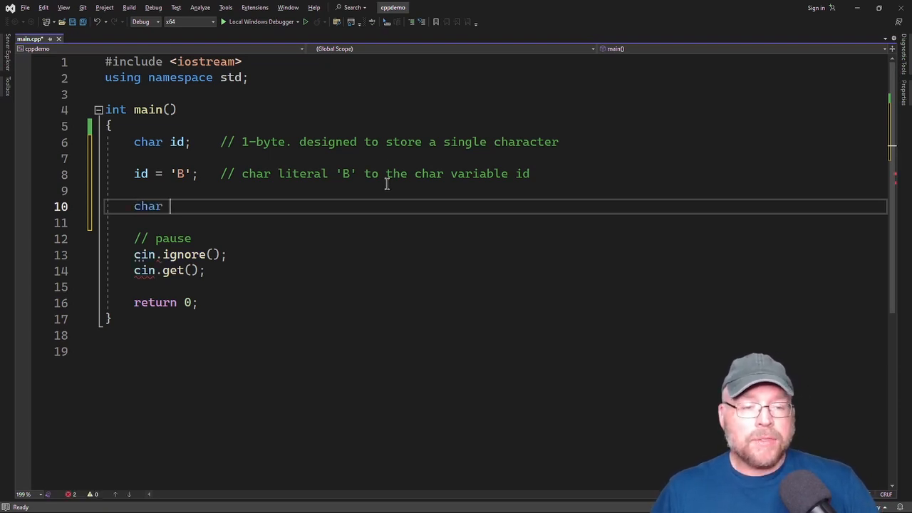
{"action": "type", "text": "grade"}
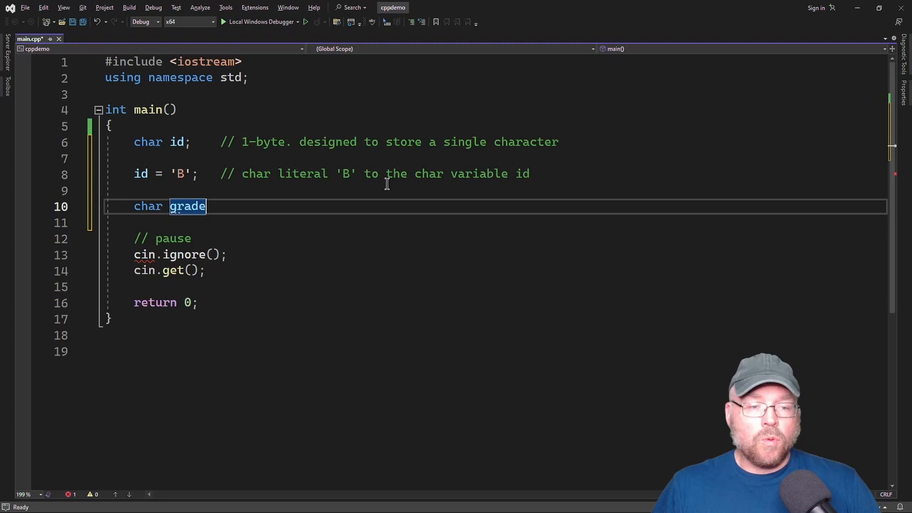
{"action": "type", "text": "gr"}
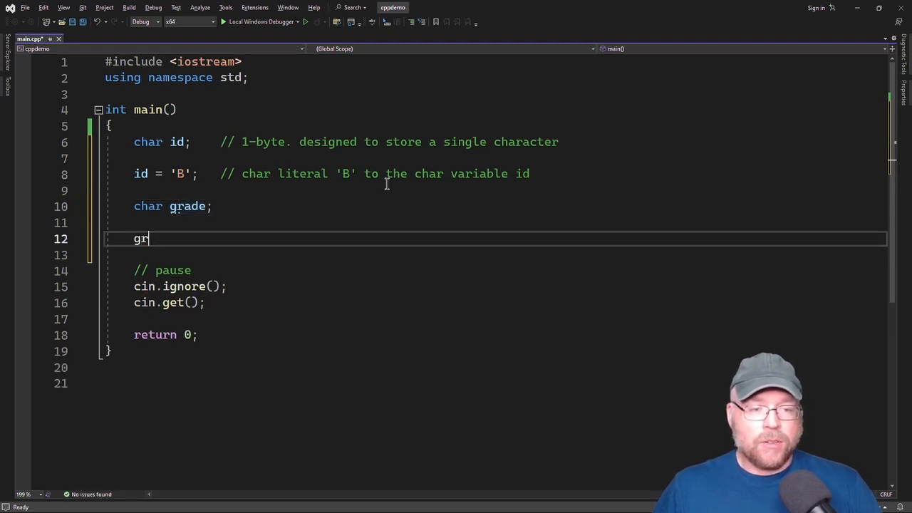
{"action": "type", "text": "ade ='C';"}
{"action": "type", "text": "p"}
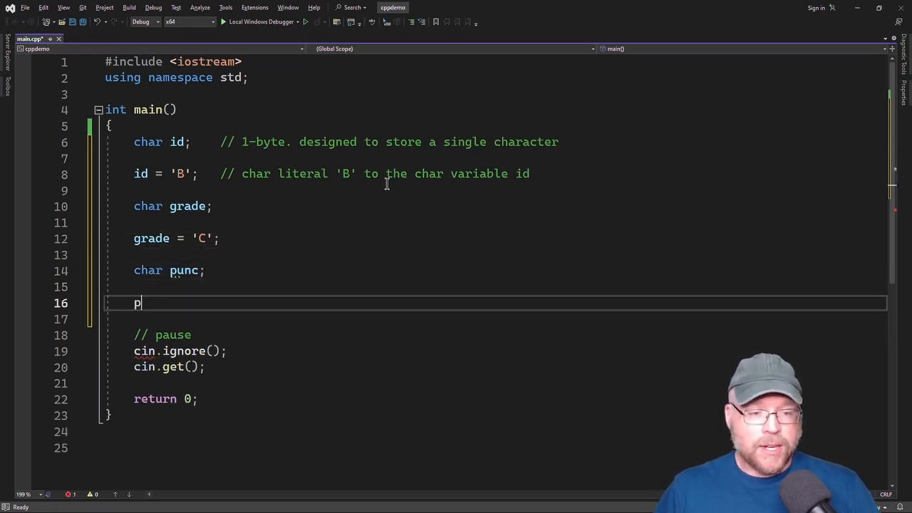
{"action": "type", "text": "unc = '.';"}
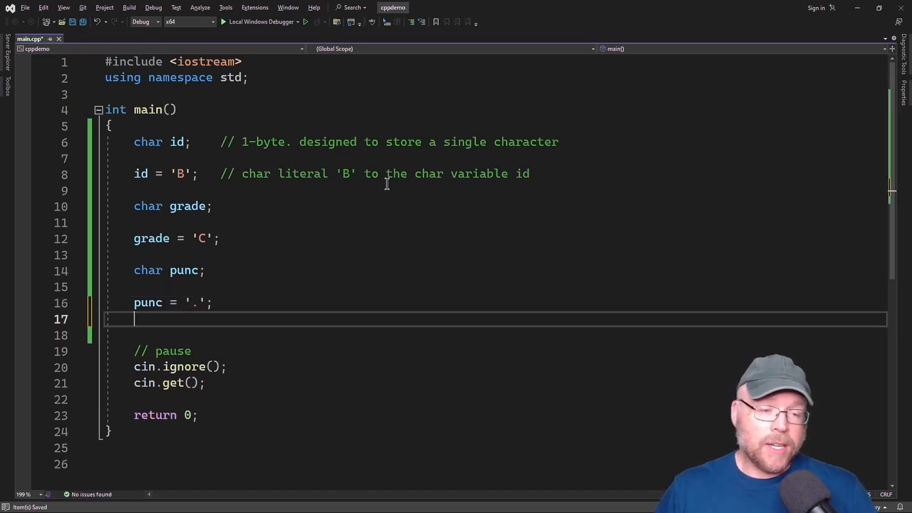
{"action": "key", "text": "enter"}
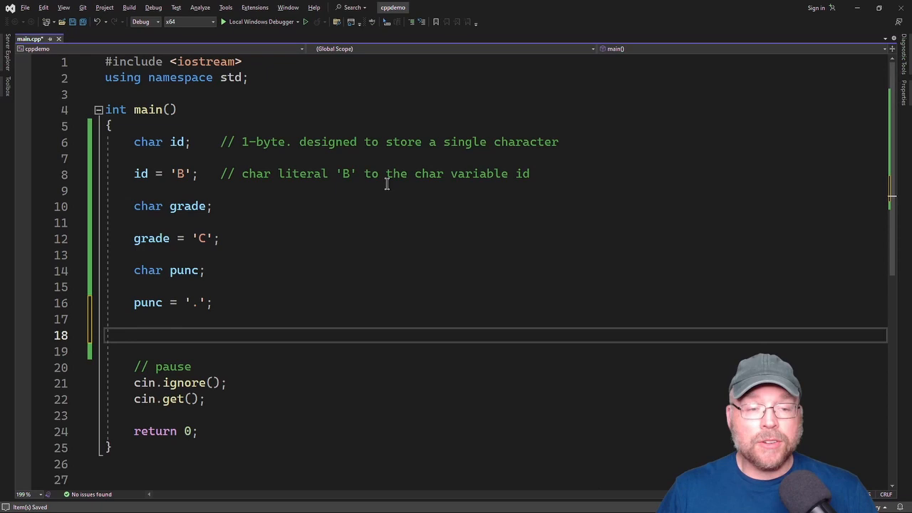
Write a cout line printing "Id=", "grade=" and "punc=" with their values.
{"action": "type", "text": "cout <<"}
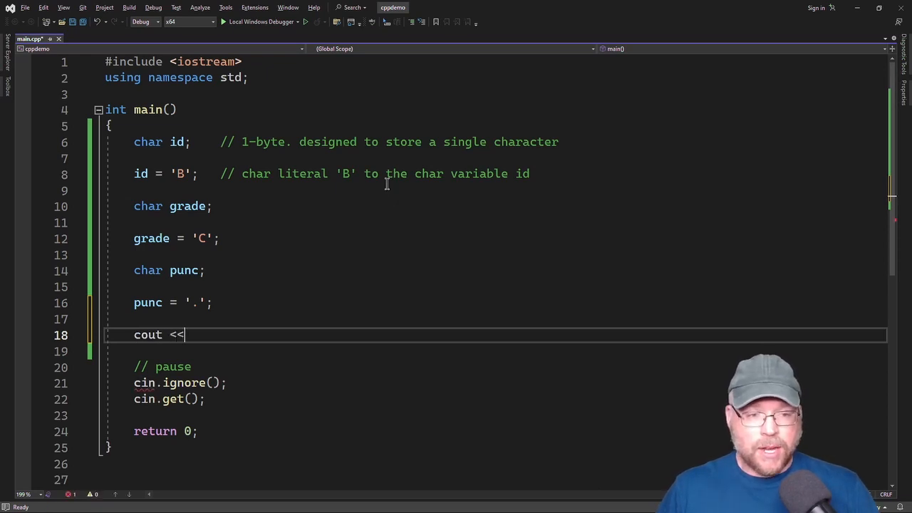
{"action": "type", "text": "\"Id=\""}
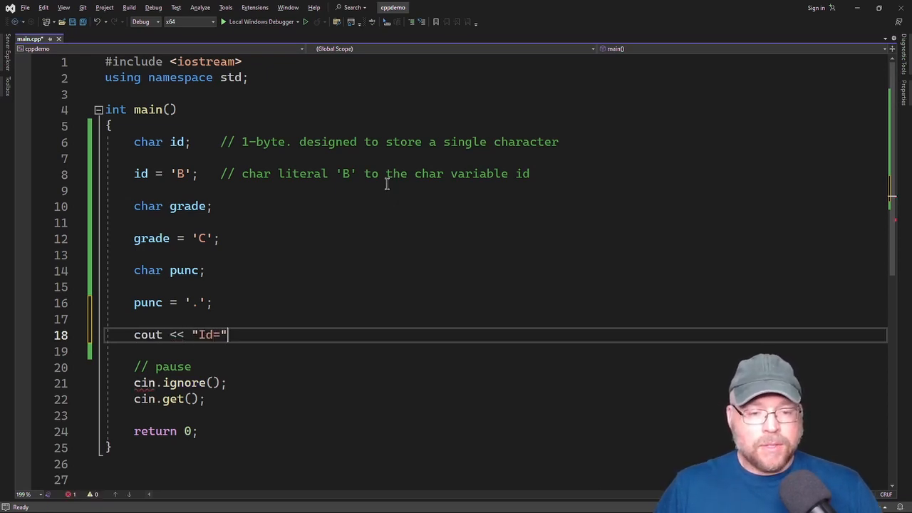
{"action": "type", "text": "<<"}
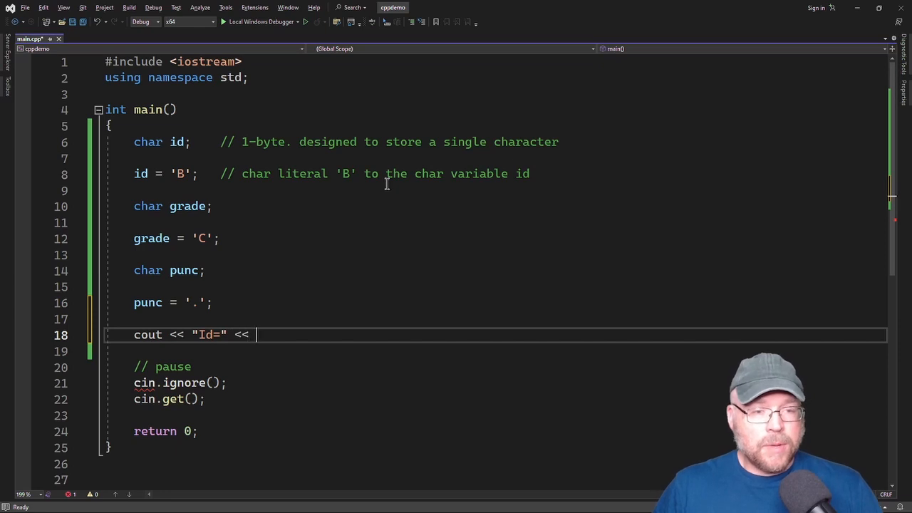
{"action": "type", "text": "id << \", \""}
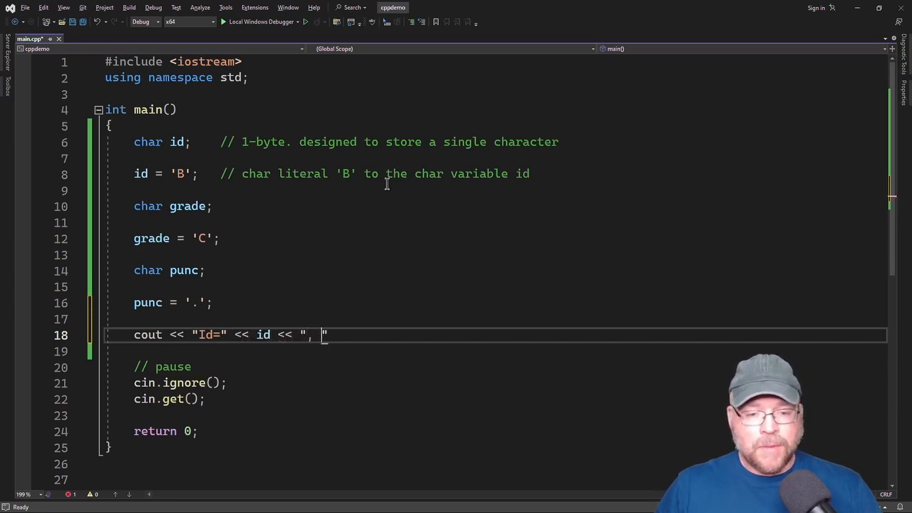
{"action": "type", "text": "g"}
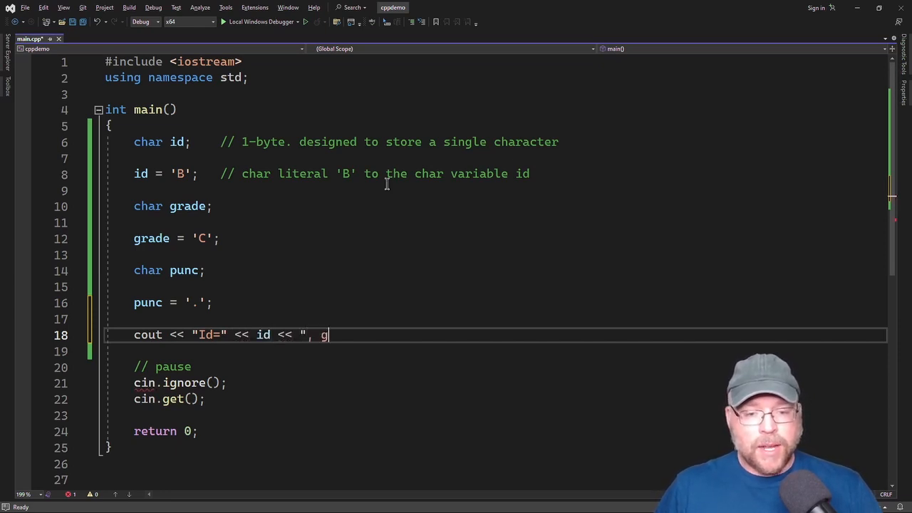
{"action": "type", "text": "rade=\" <<"}
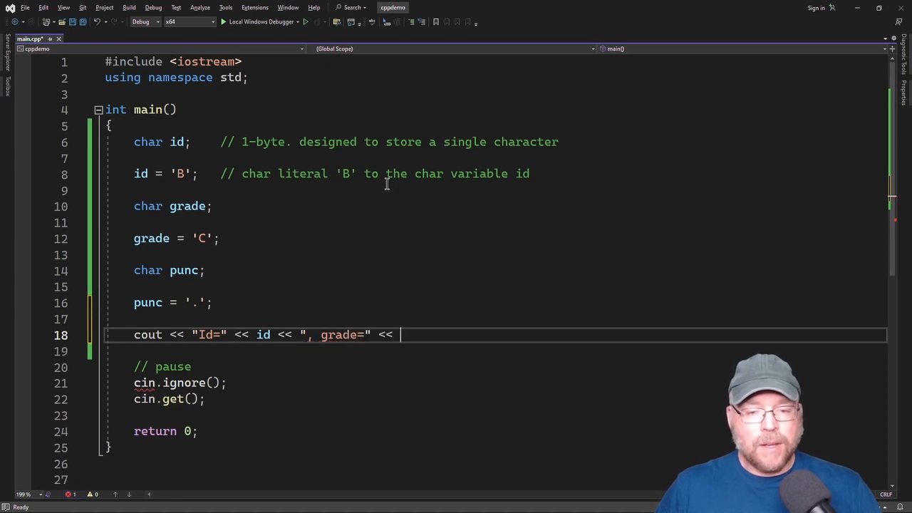
{"action": "type", "text": "grade <"}
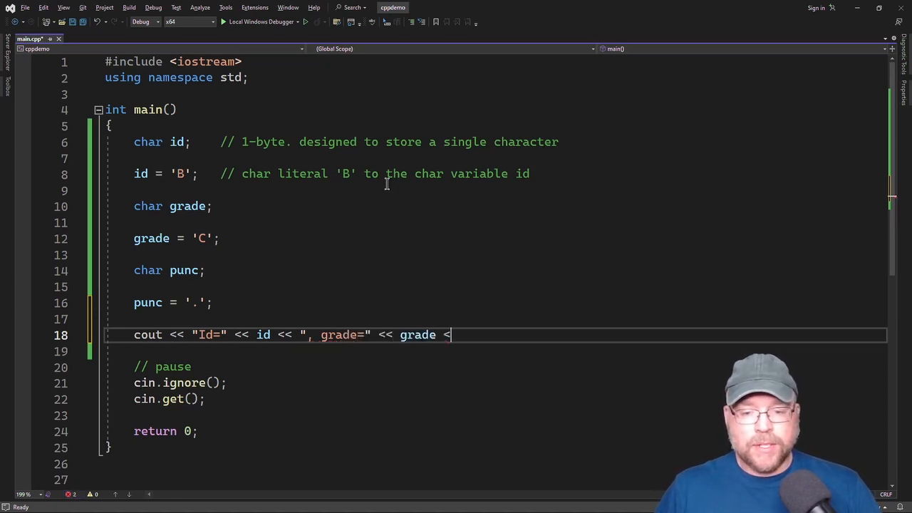
{"action": "type", "text": "<< \", punc=\" <<"}
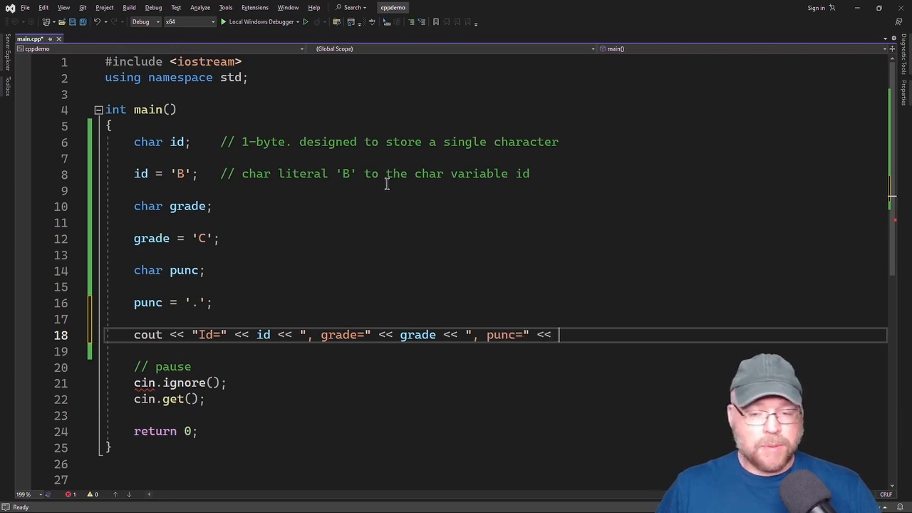
{"action": "type", "text": "punc << endl;"}
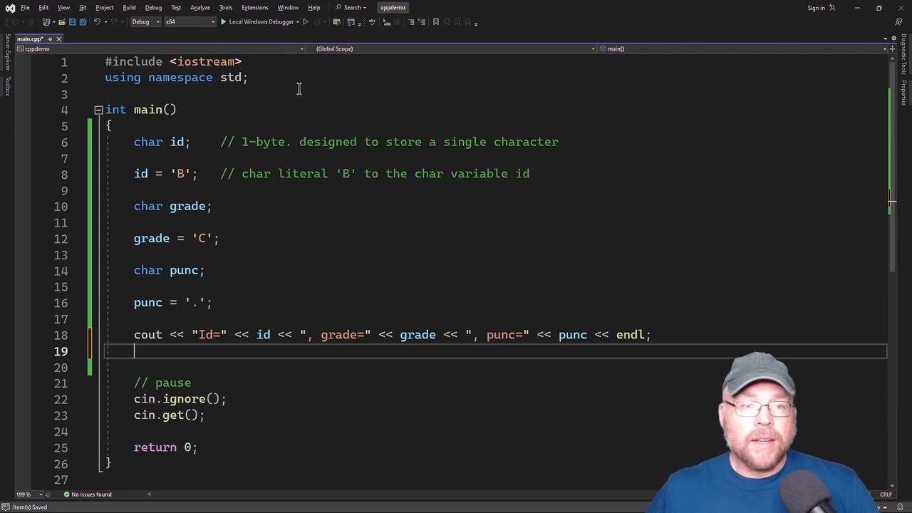
{"action": "mouse_move", "coordinate": [262, 34]}
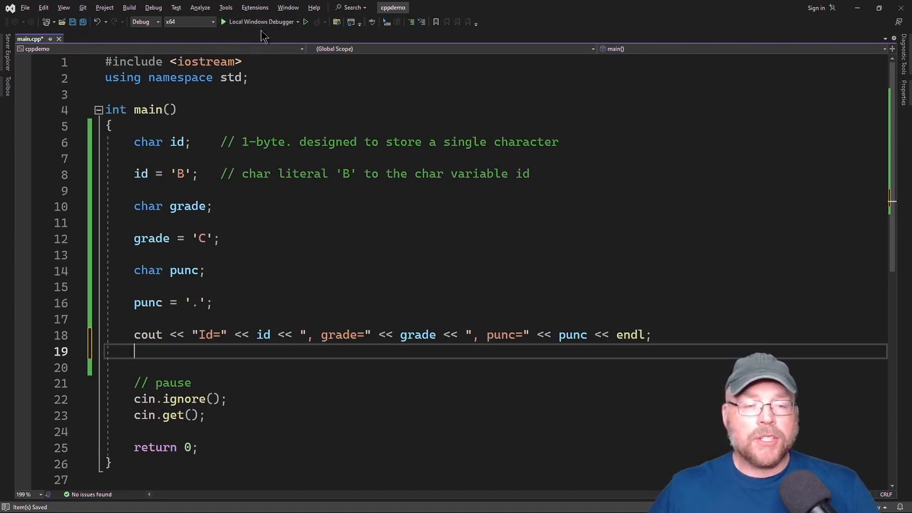
Build and run the program with Local Windows Debugger to see its output.
{"action": "left_click", "coordinate": [260, 22]}
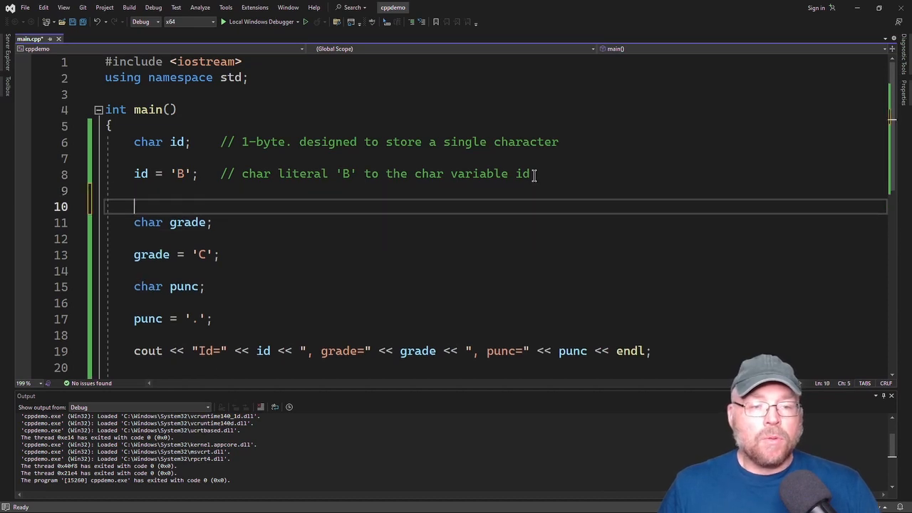
Comment that 'B' differs from "B", single quotes are char, double quotes string, and 'B' = 66.
{"action": "key", "text": "Backspace"}
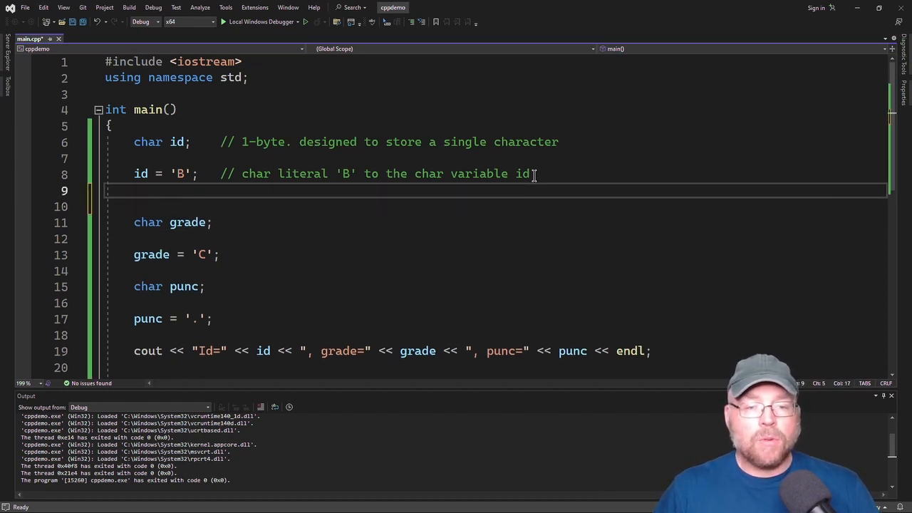
{"action": "type", "text": "// 'B'"}
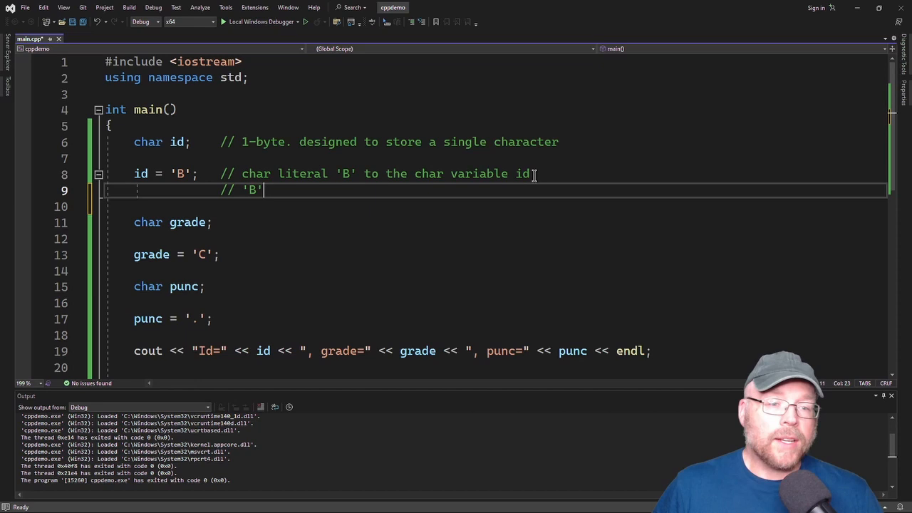
{"action": "type", "text": "not the same as \"B\""}
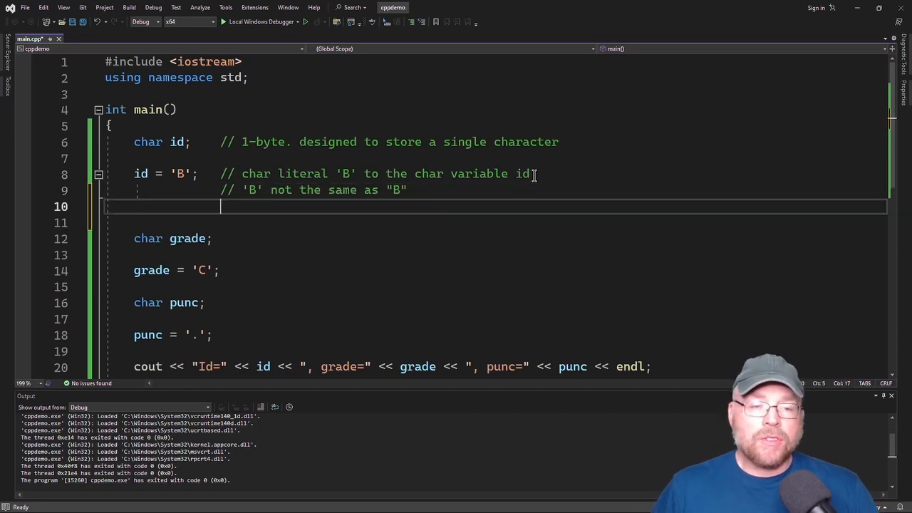
{"action": "type", "text": "// single quot"}
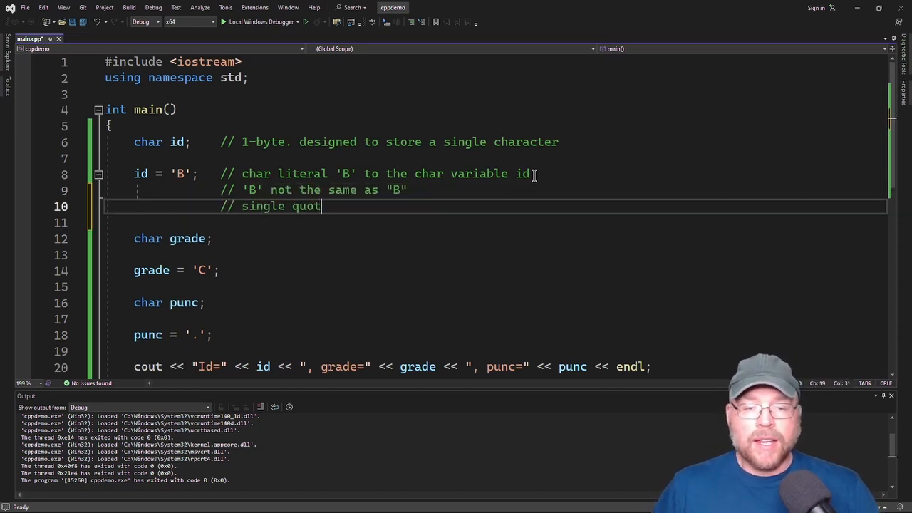
{"action": "type", "text": "es is a char, double quotes is a string"}
{"action": "type", "text": "// '"}
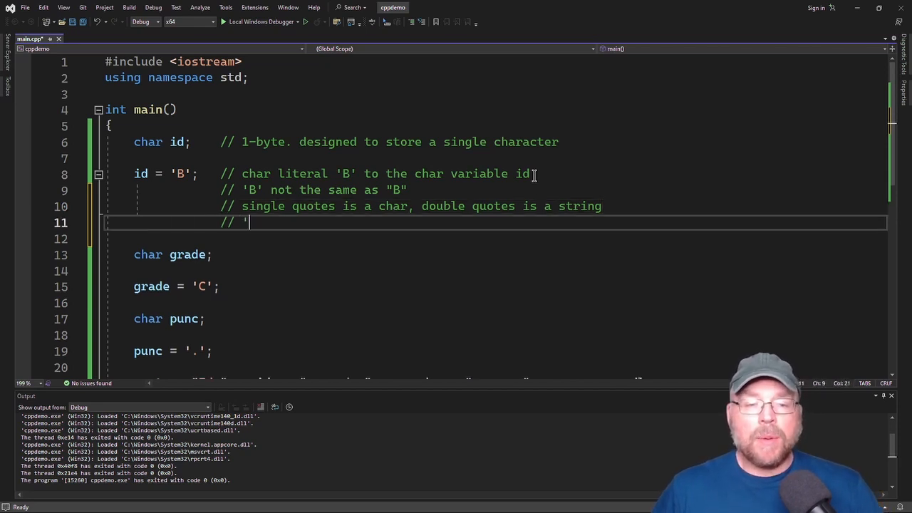
{"action": "type", "text": "B' ="}
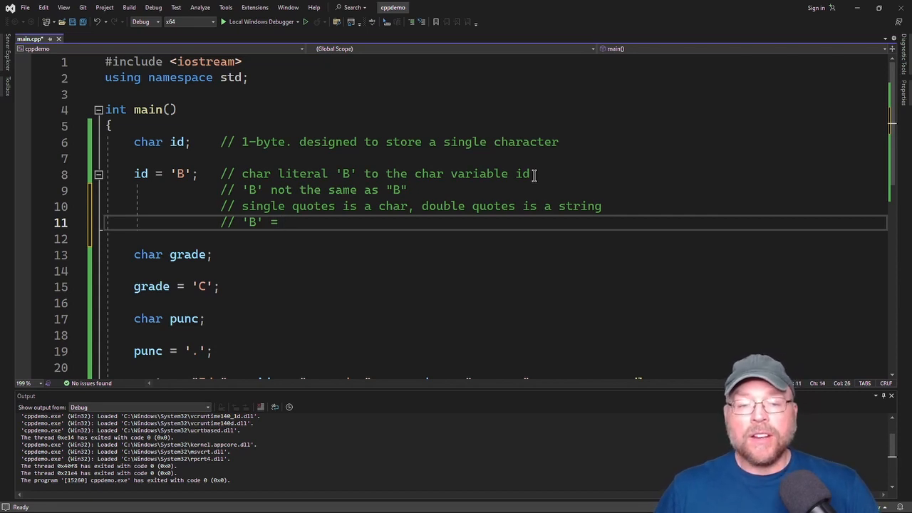
{"action": "type", "text": "66"}
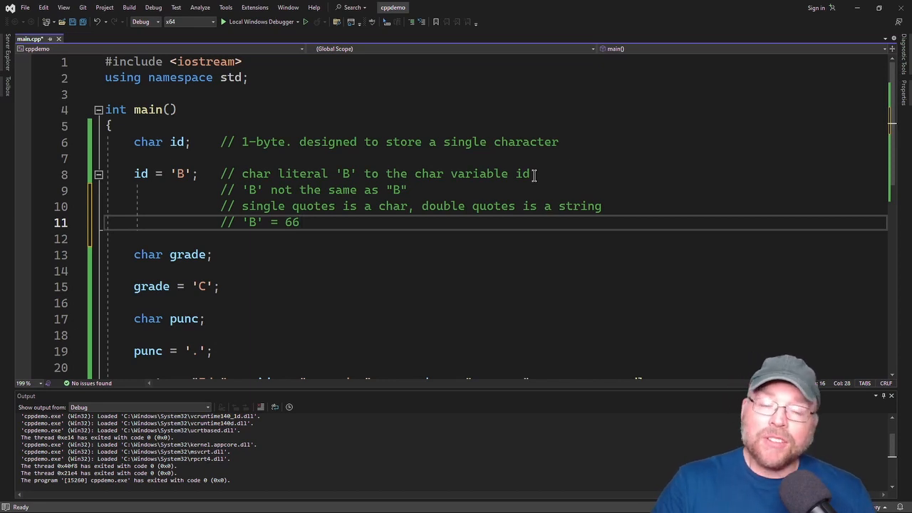
{"action": "left_click", "coordinate": [299, 222]}
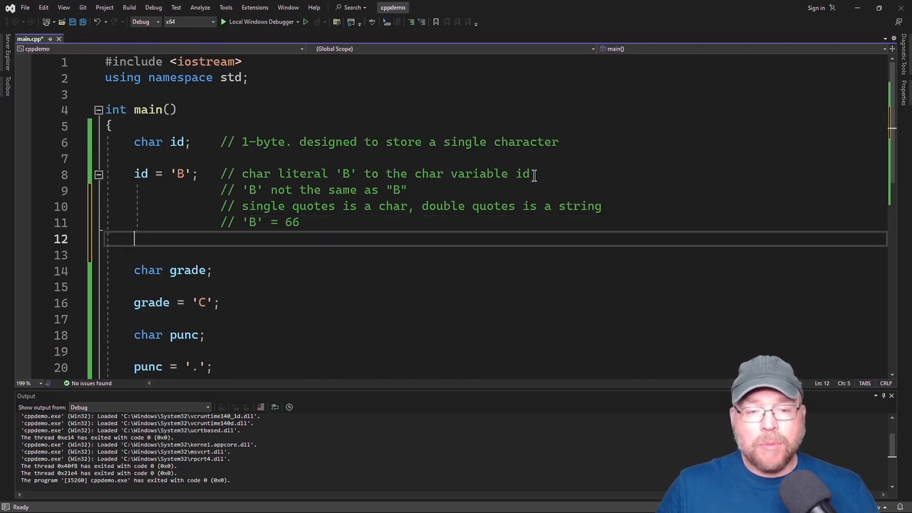
Add comment lines // 'B' "B" and // 66 66 0.
{"action": "type", "text": "// B"}
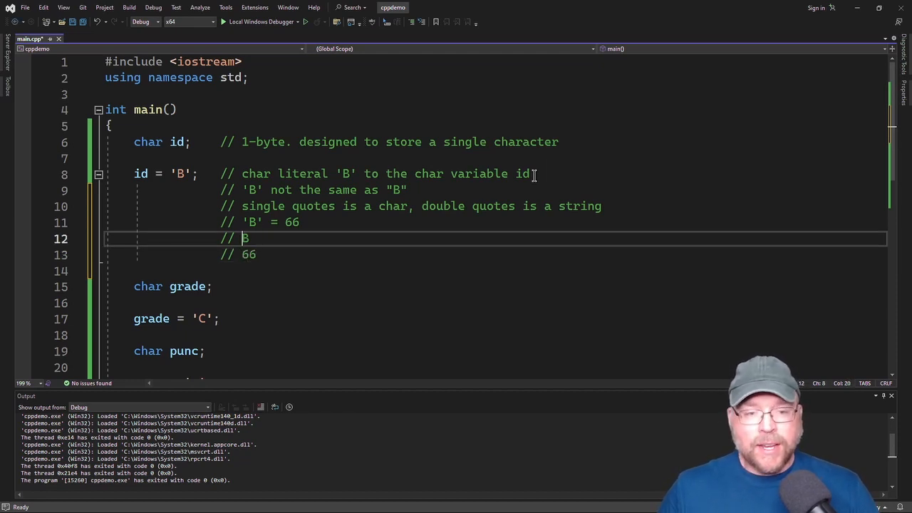
{"action": "type", "text": "'B'"}
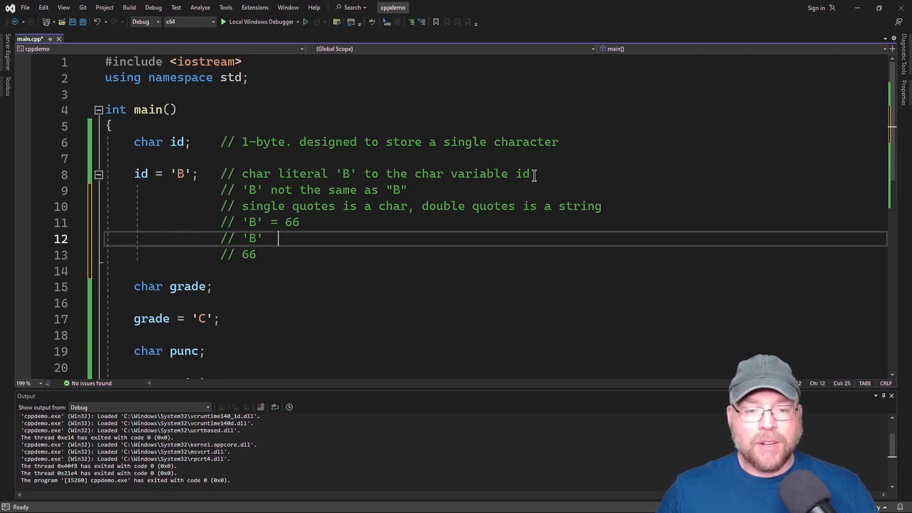
{"action": "type", "text": "\"B\""}
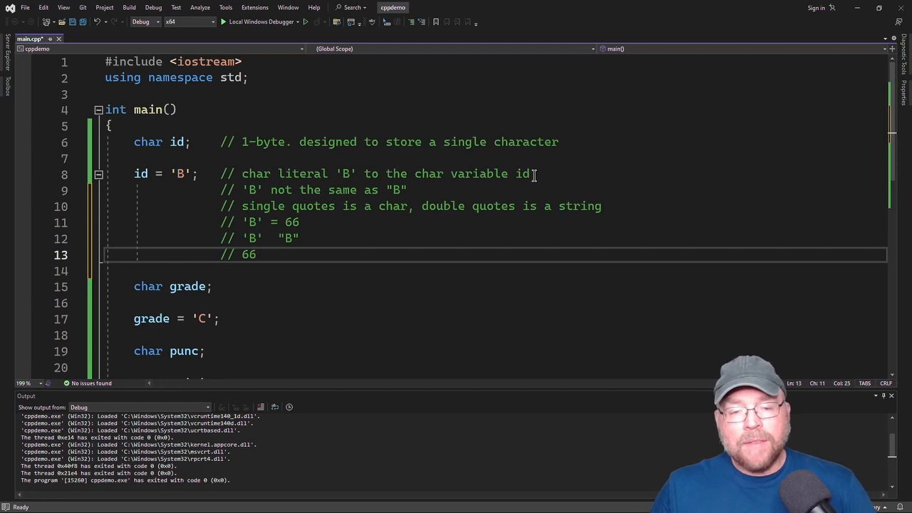
{"action": "type", "text": "66 0"}
{"action": "type", "text": "//"}
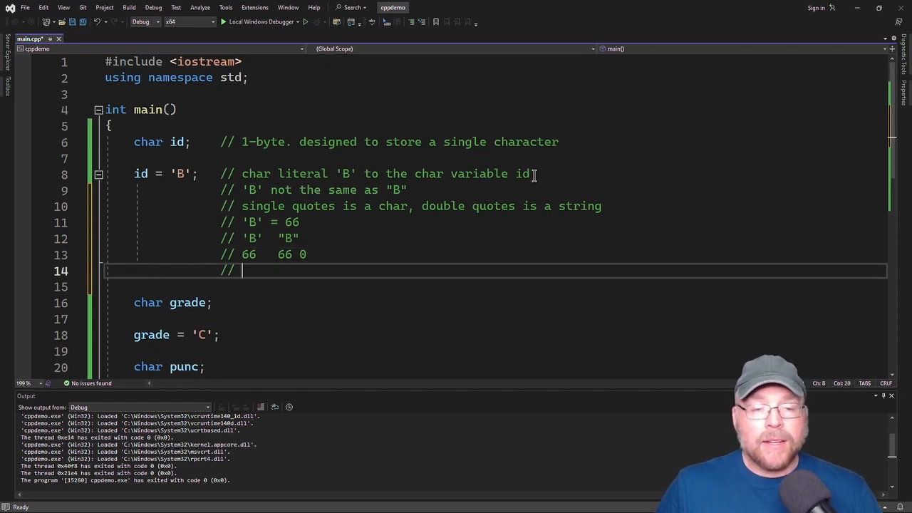
{"action": "type", "text": "\"dog"}
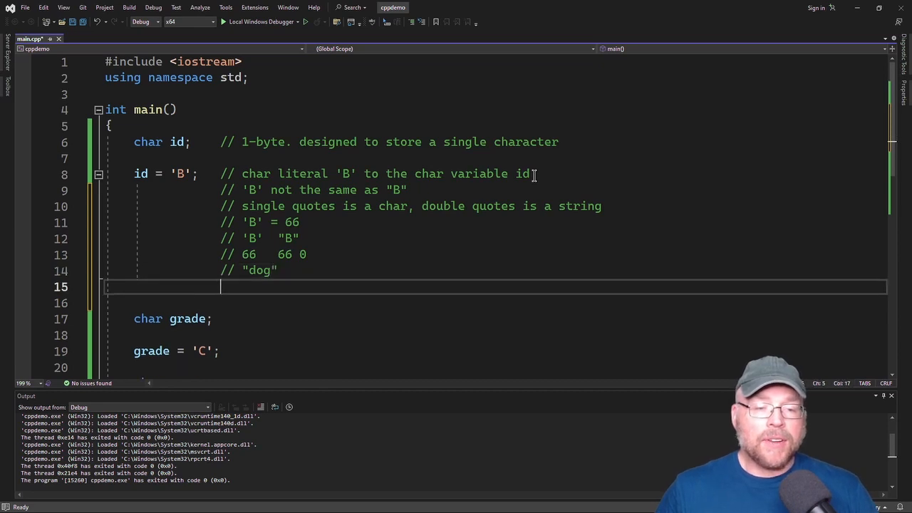
{"action": "type", "text": "// d"}
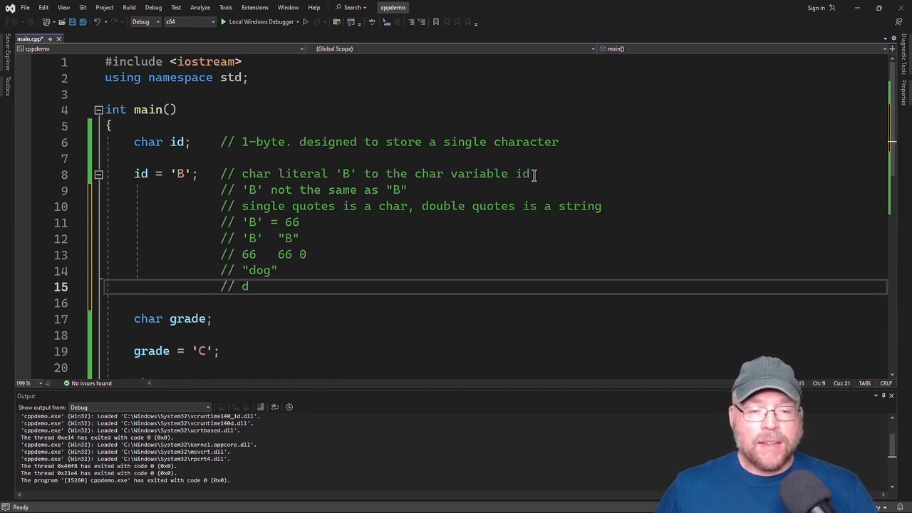
{"action": "type", "text": "o"}
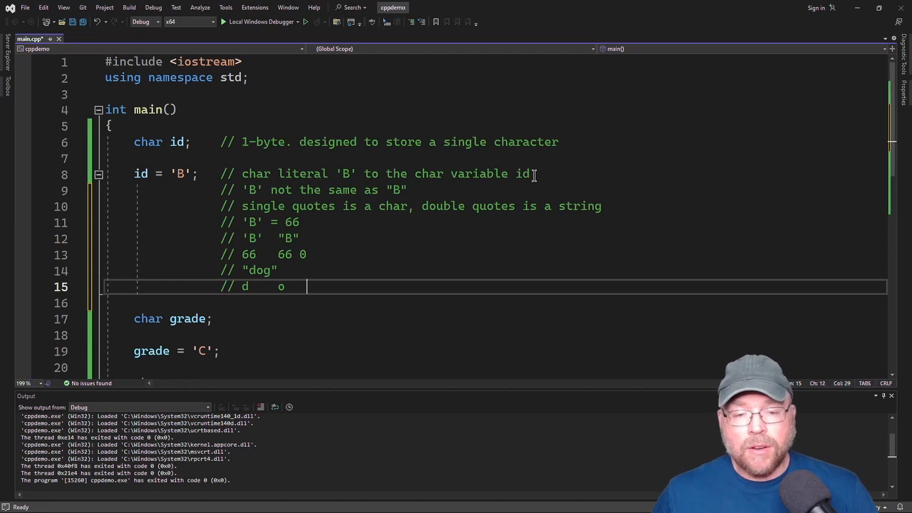
{"action": "type", "text": "g"}
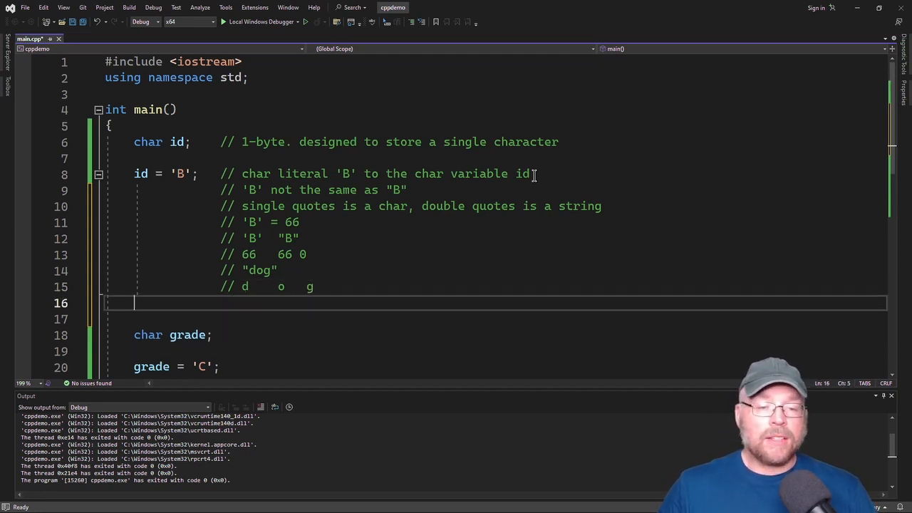
{"action": "type", "text": "//"}
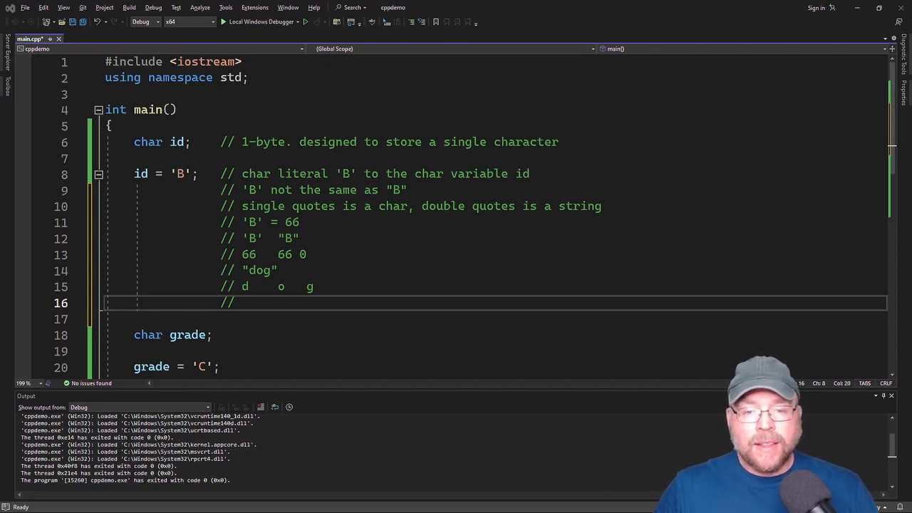
{"action": "type", "text": "1"}
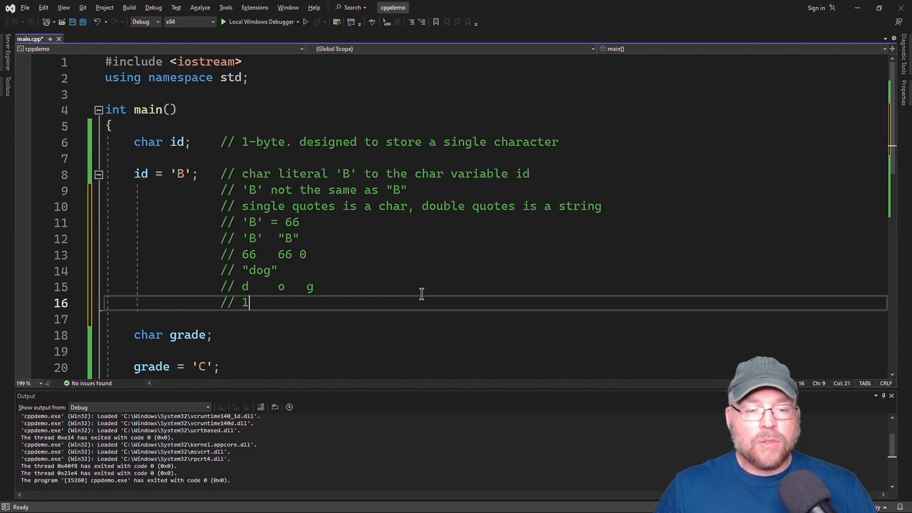
{"action": "type", "text": "00"}
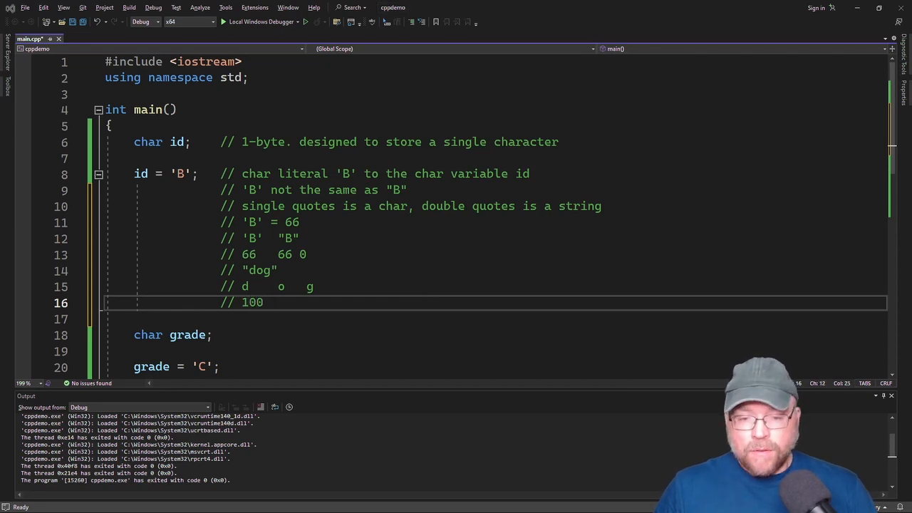
{"action": "type", "text": "111"}
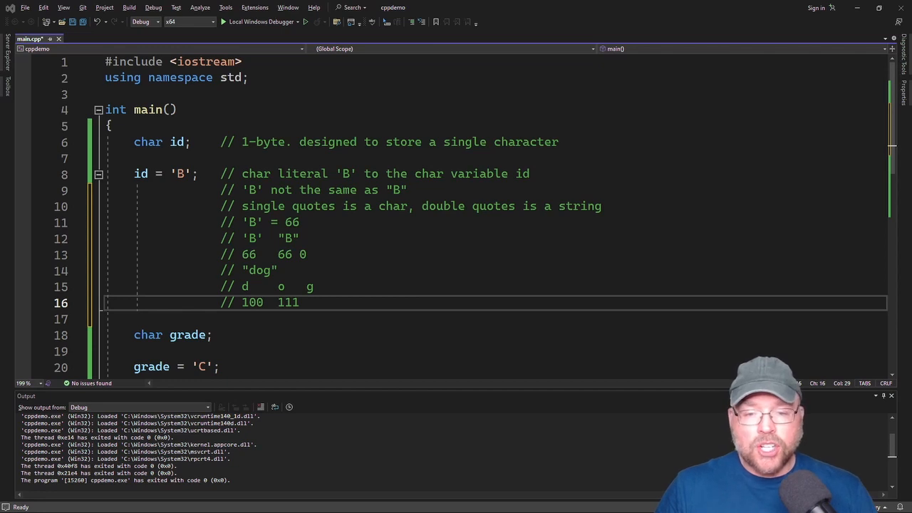
{"action": "type", "text": "103"}
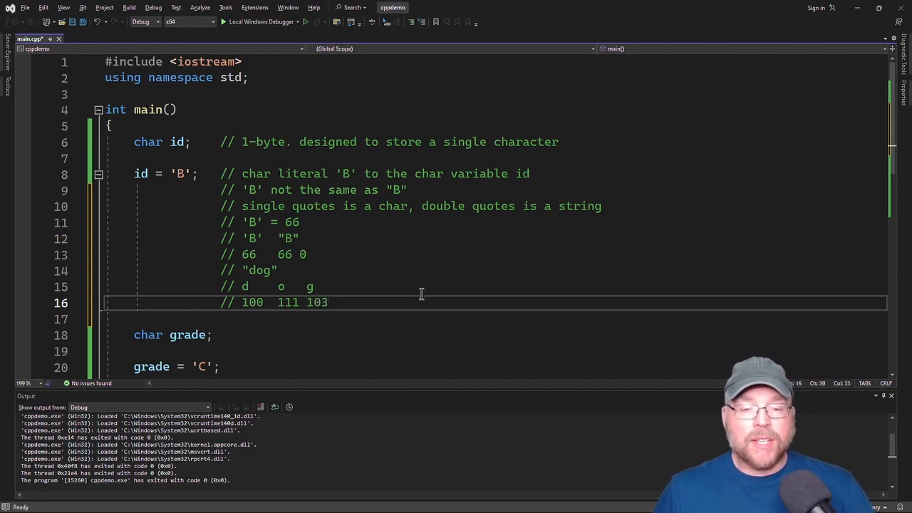
{"action": "type", "text": "0"}
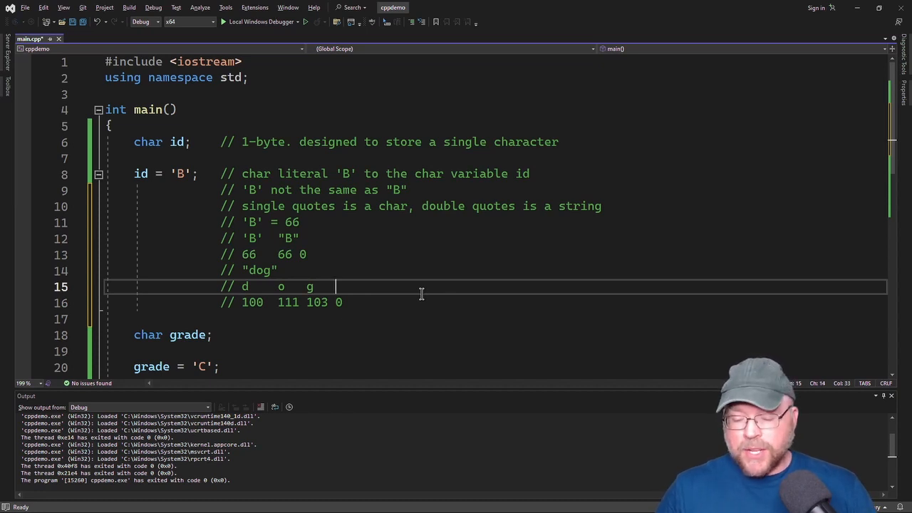
Mark the \0 terminator after the letters and add another "dog" comment line.
{"action": "type", "text": "\\"}
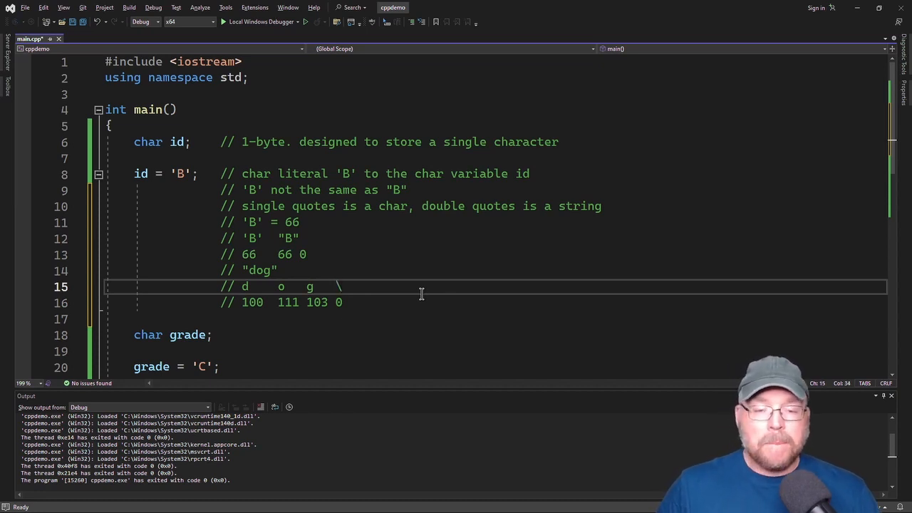
{"action": "type", "text": "0"}
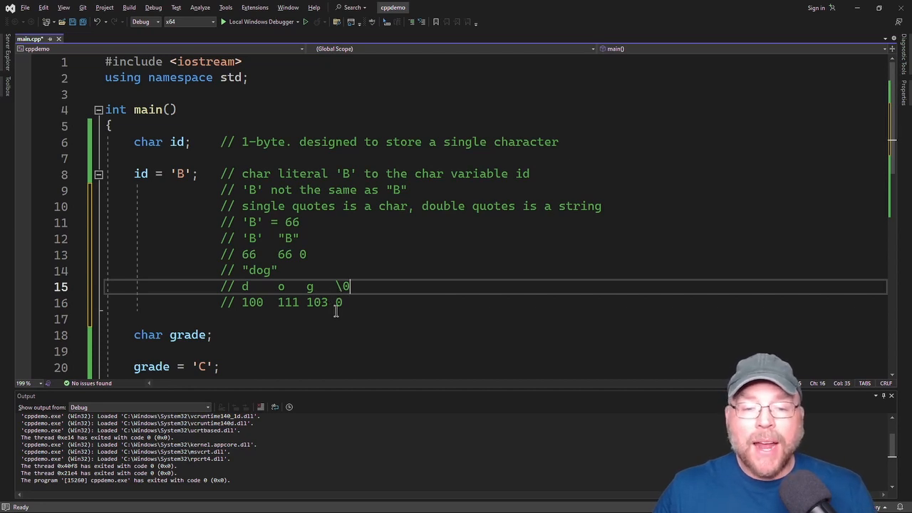
{"action": "left_click", "coordinate": [345, 303]}
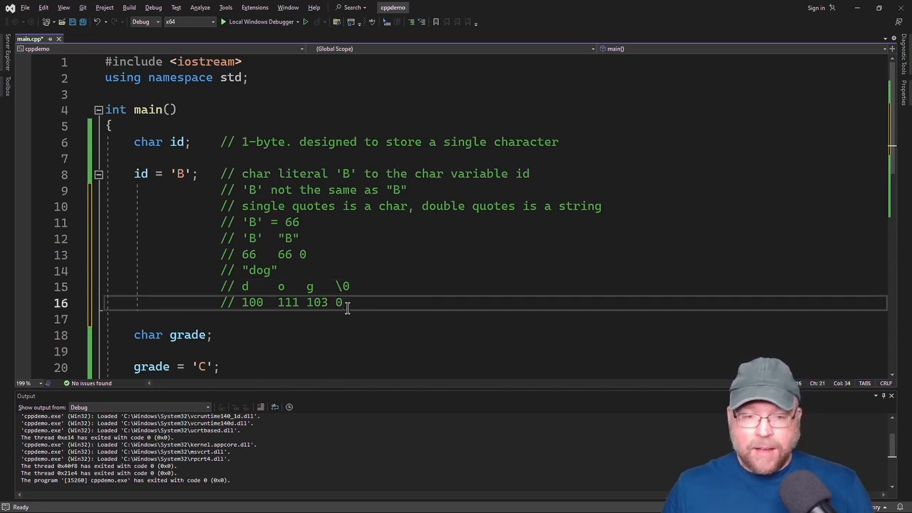
{"action": "type", "text": "\"dog\""}
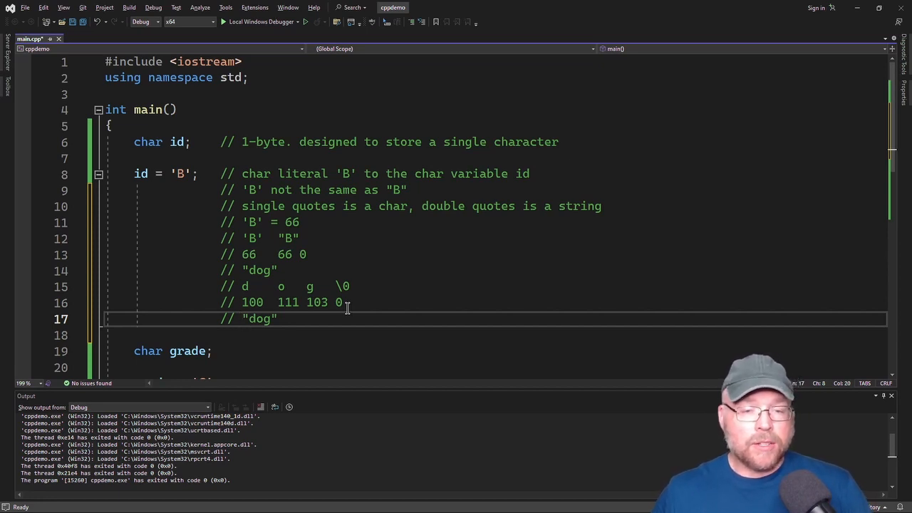
Add commented-out lines: grade = 'A' will work, grade = "B" will NOT work.
{"action": "type", "text": "grade = 'C';"}
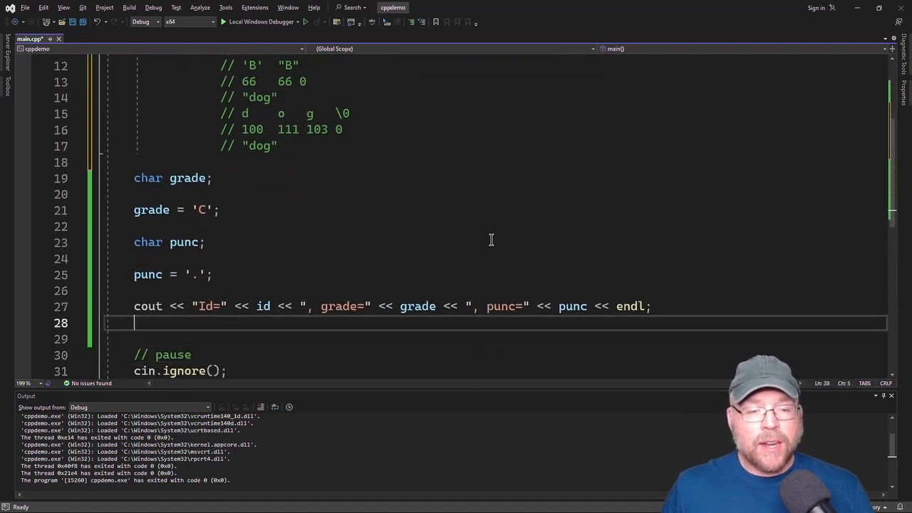
{"action": "key", "text": "enter"}
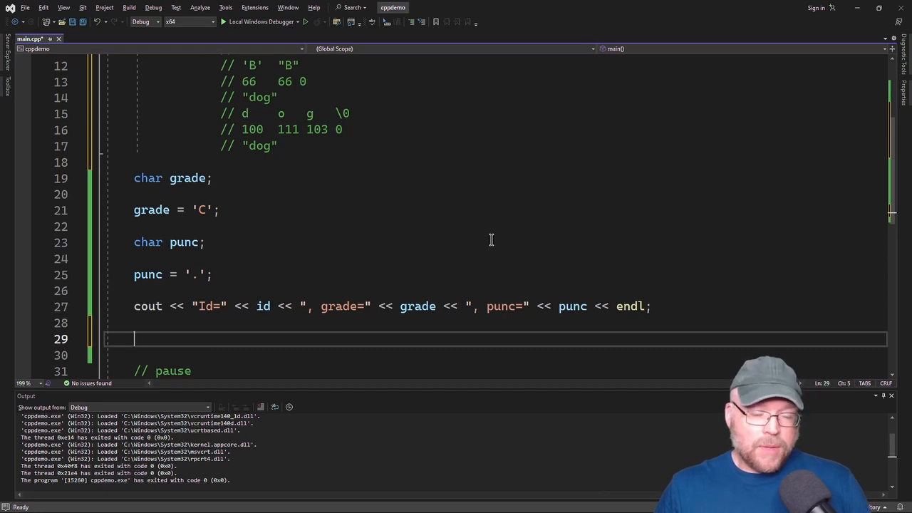
{"action": "type", "text": "grade = \""}
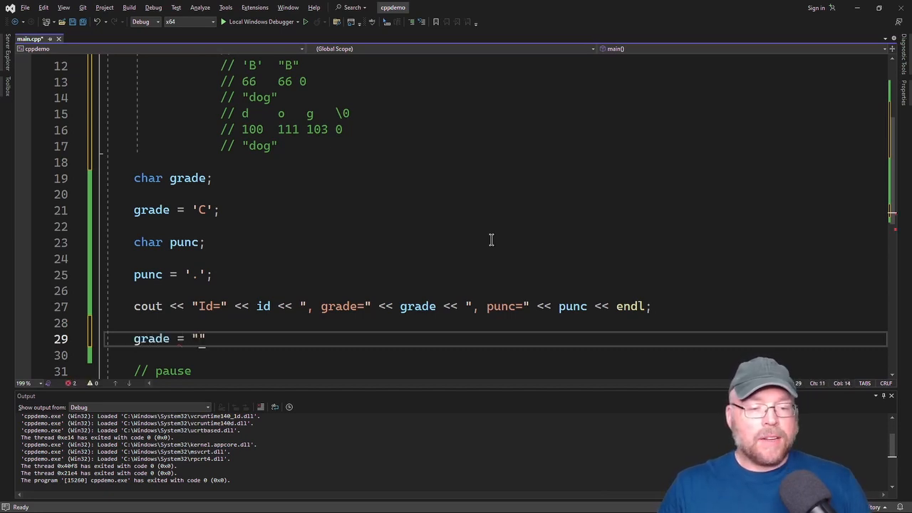
{"action": "type", "text": "B;"}
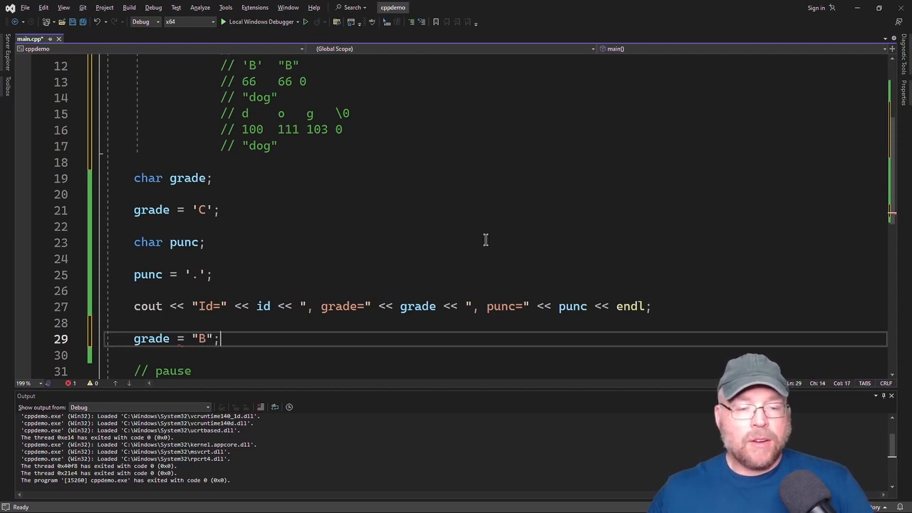
{"action": "mouse_move", "coordinate": [178, 349]}
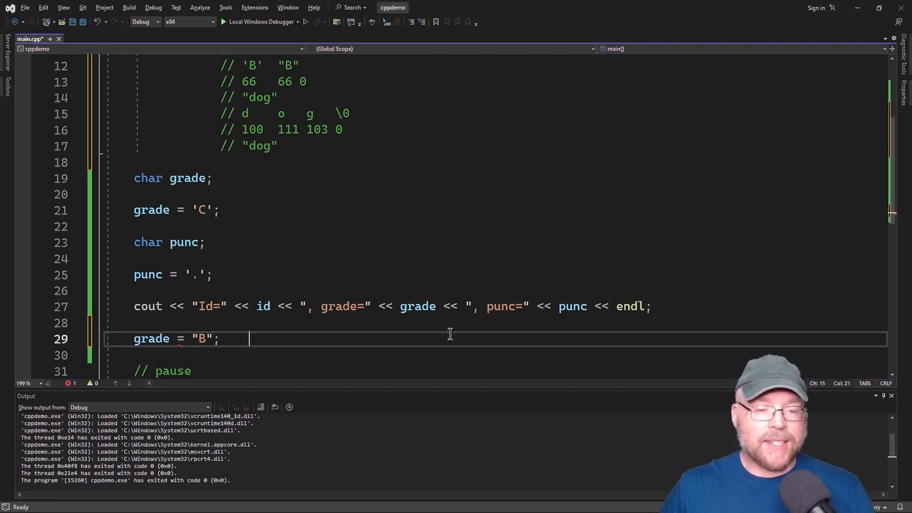
{"action": "type", "text": "// will NOT work"}
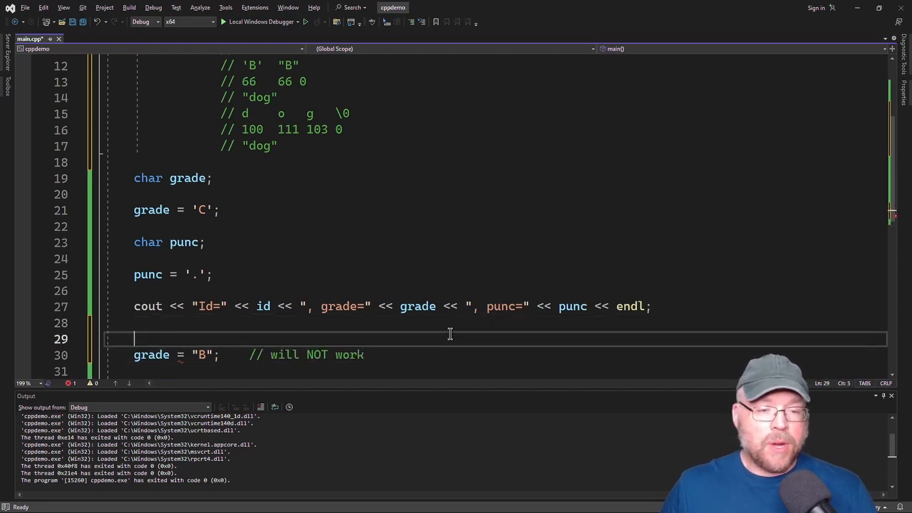
{"action": "type", "text": "grae"}
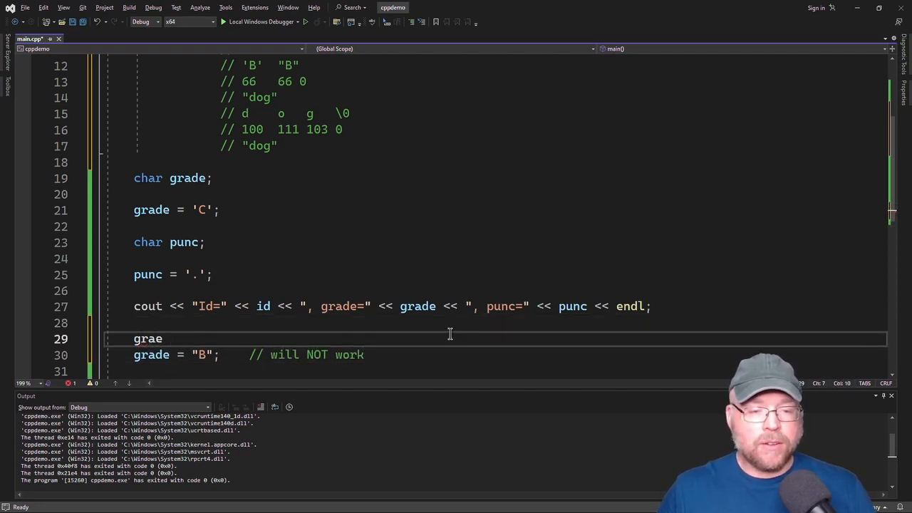
{"action": "type", "text": "grade = 'A';  // will work"}
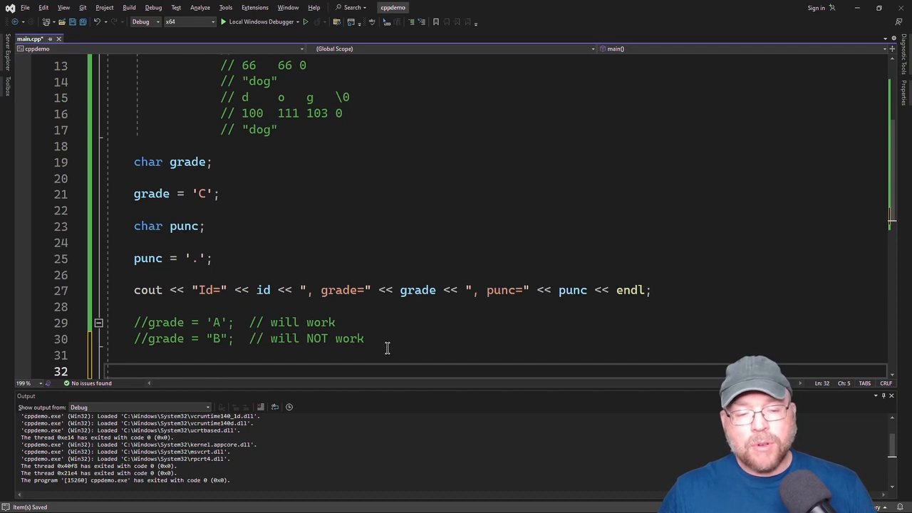
Write the statement punc = '\n'; on a new line.
{"action": "type", "text": "\\n"}
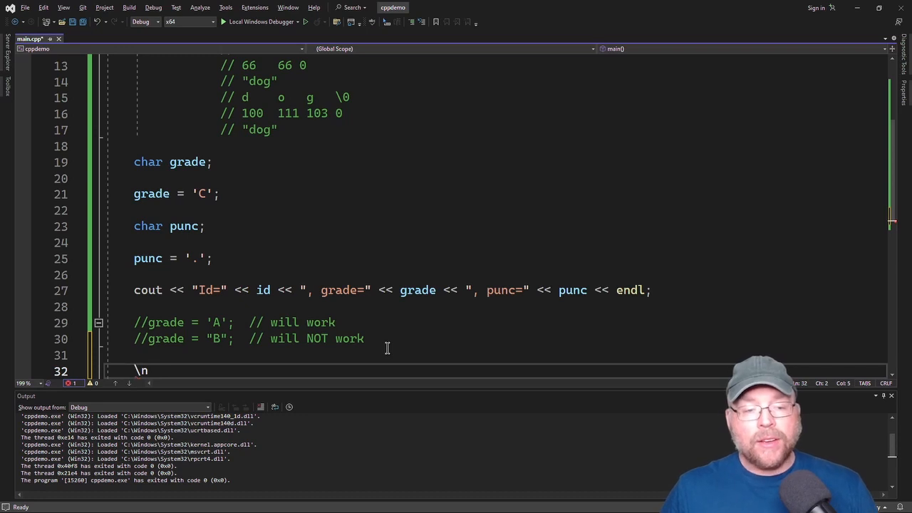
{"action": "type", "text": "punc ="}
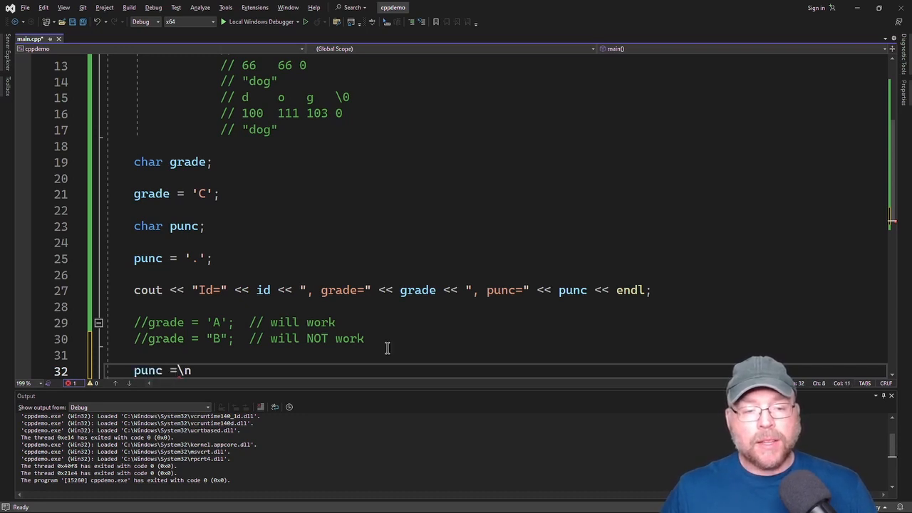
{"action": "type", "text": "'"}
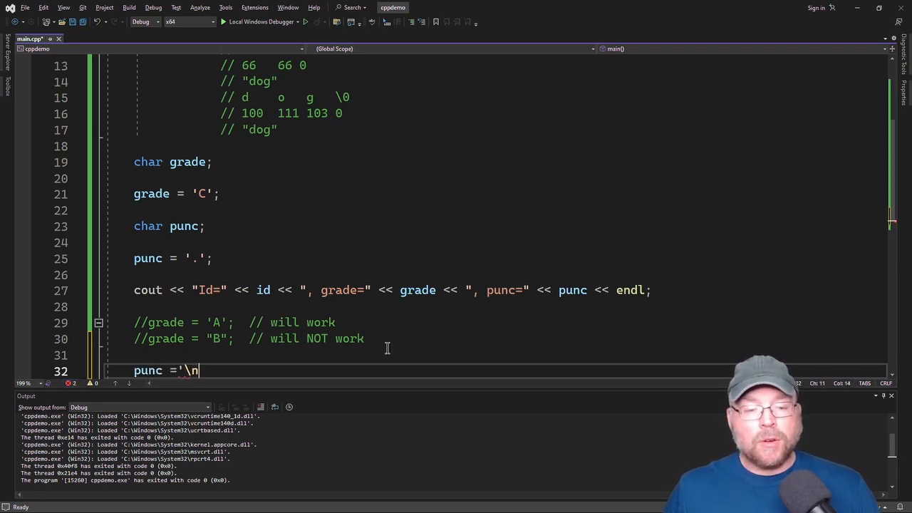
{"action": "type", "text": "';"}
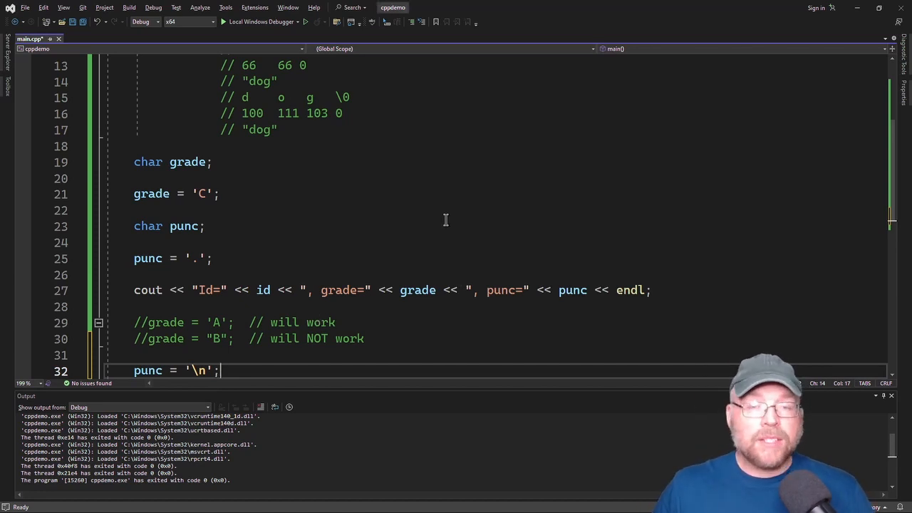
{"action": "mouse_move", "coordinate": [450, 207]}
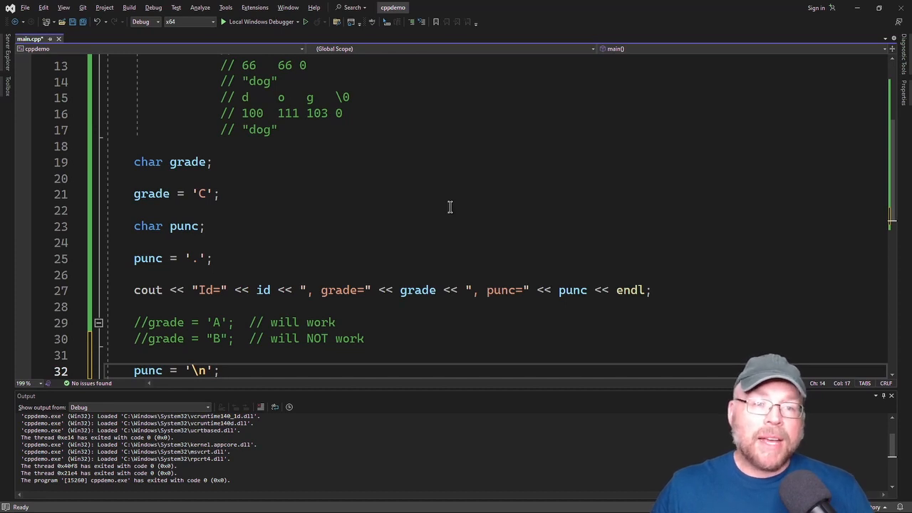